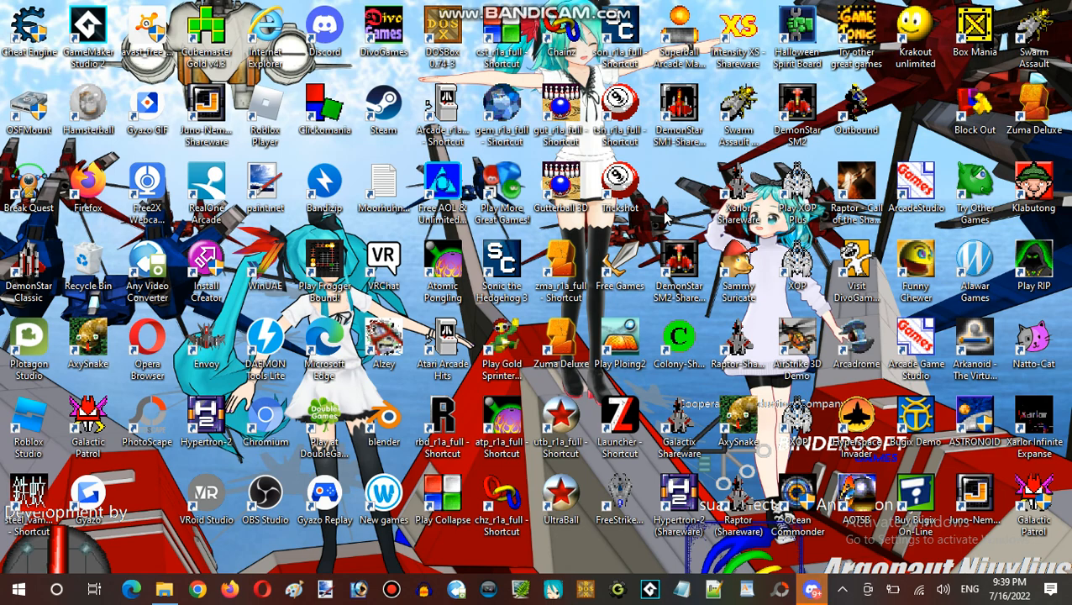
{"action": "mouse_move", "coordinate": [667, 217]}
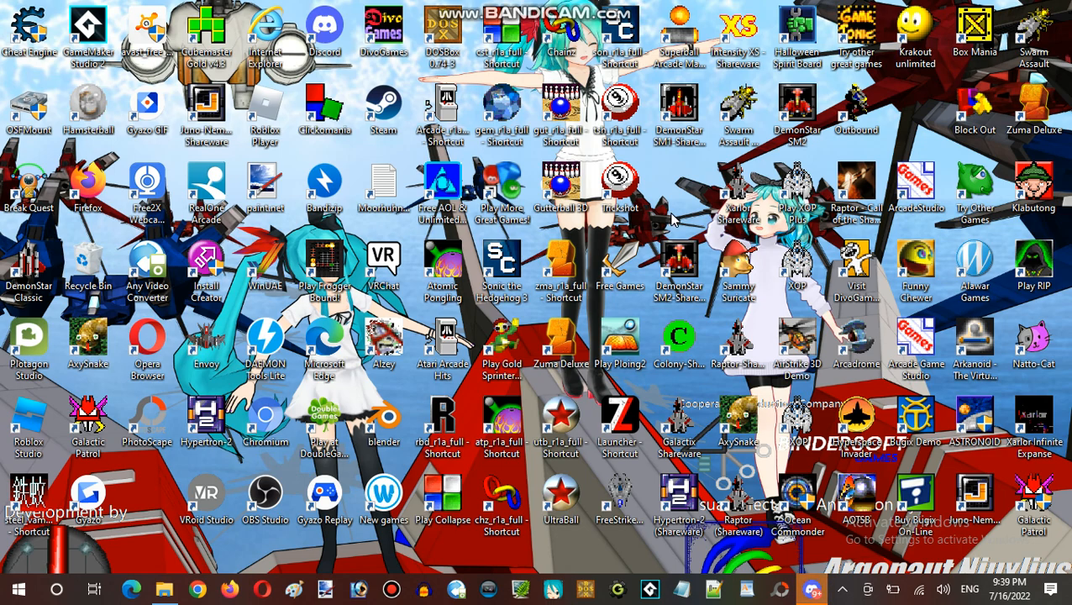